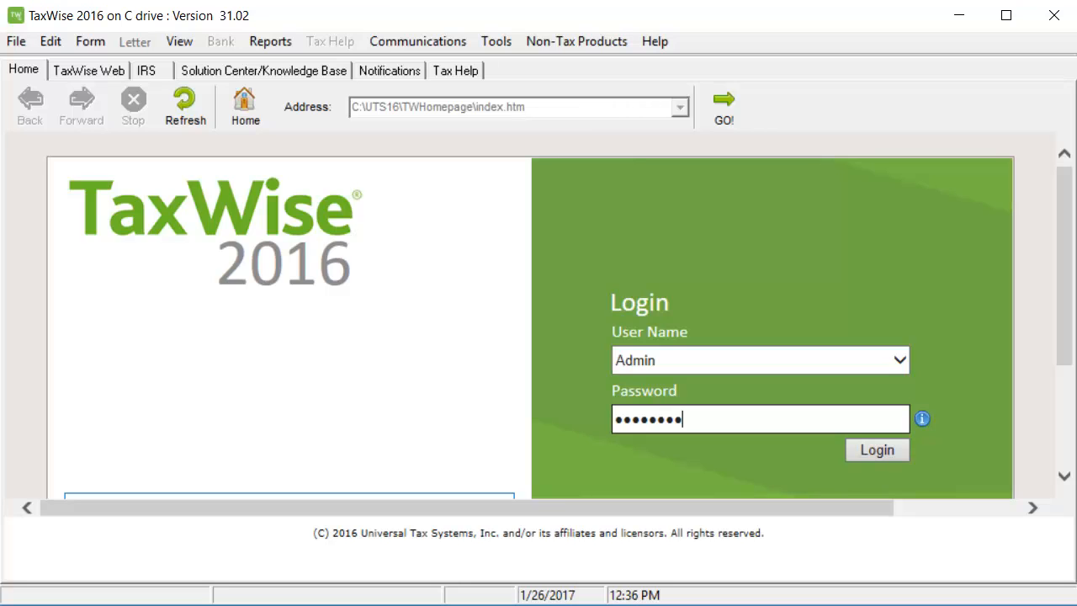
Log in to TaxWise as Admin with the password to reach the 1040 home page
text(••••)
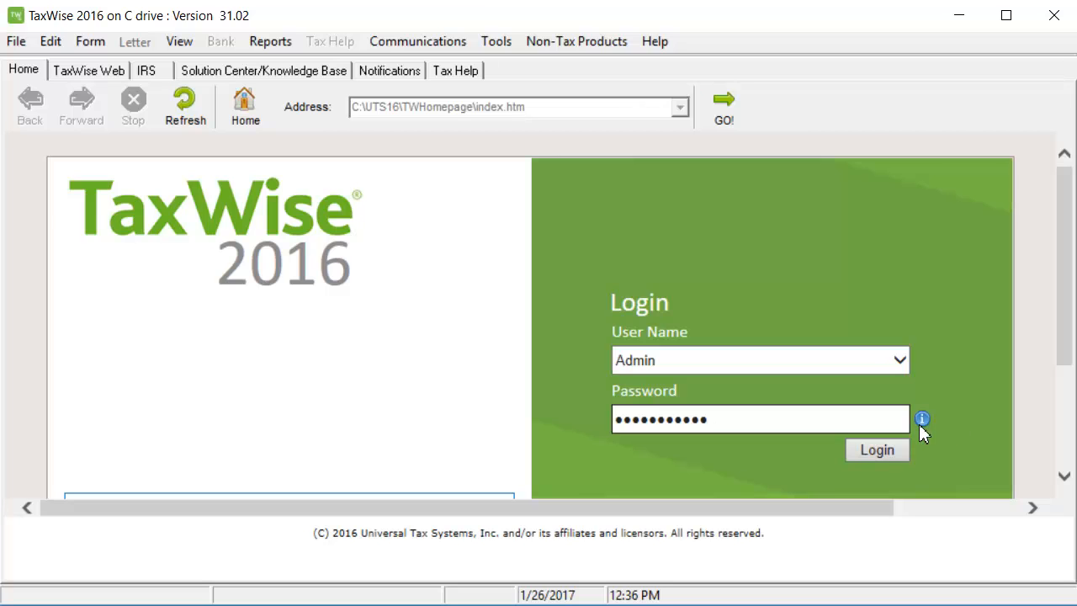
click(876, 449)
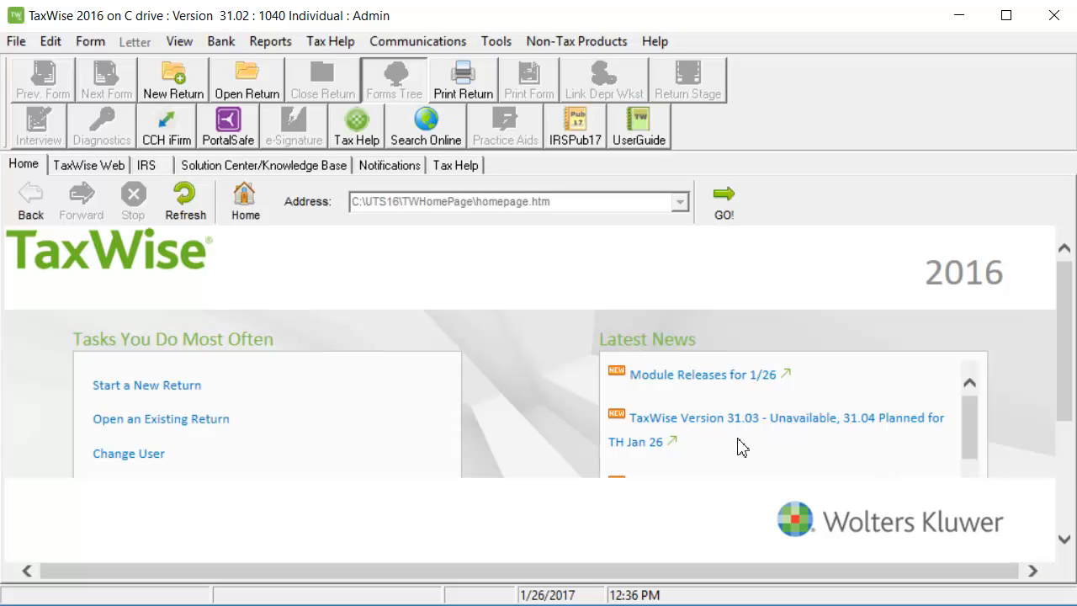
Launch Utilities/Setup Assistant from Tools and show the Utility window's Setup options
click(495, 40)
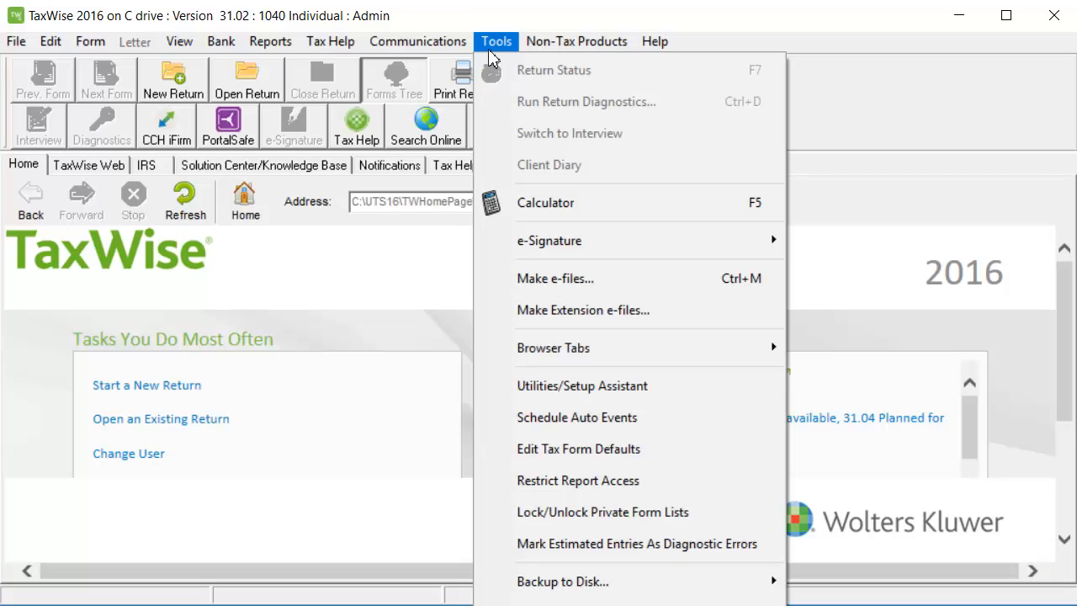
click(582, 386)
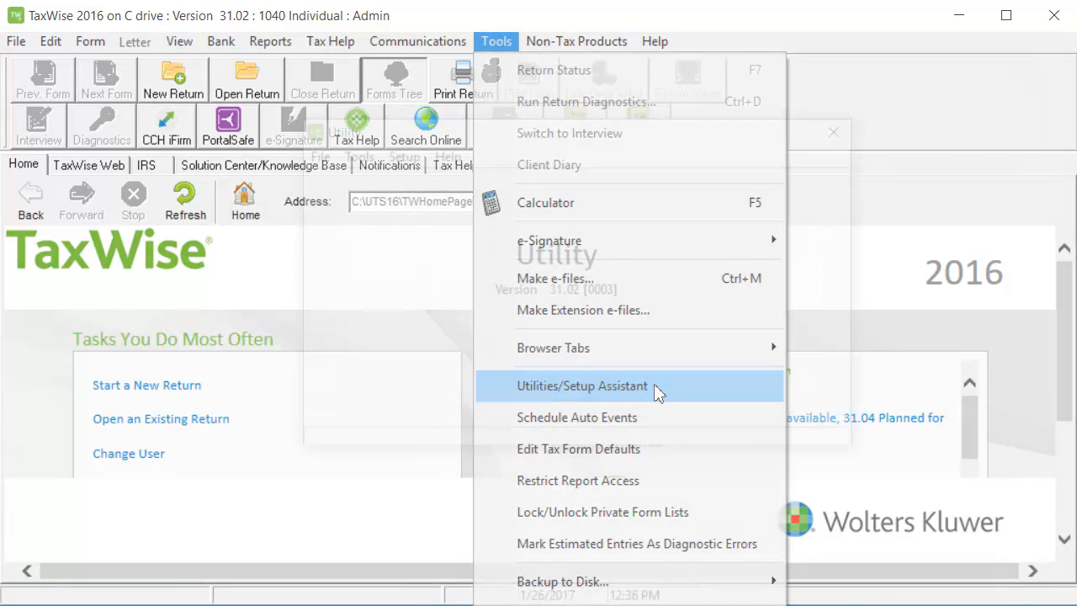
click(582, 385)
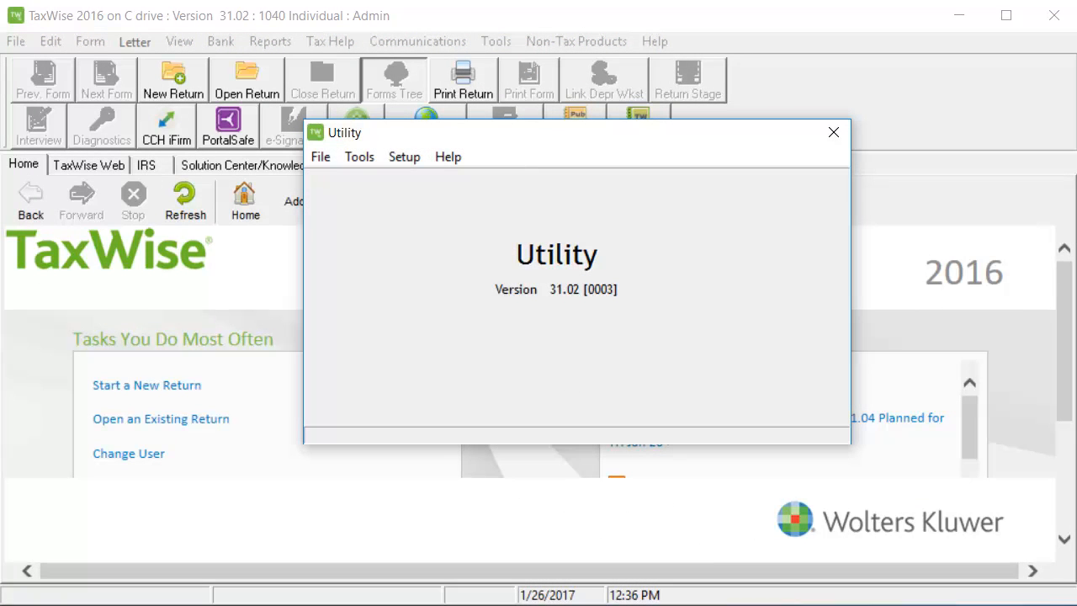
mouse_move(411, 165)
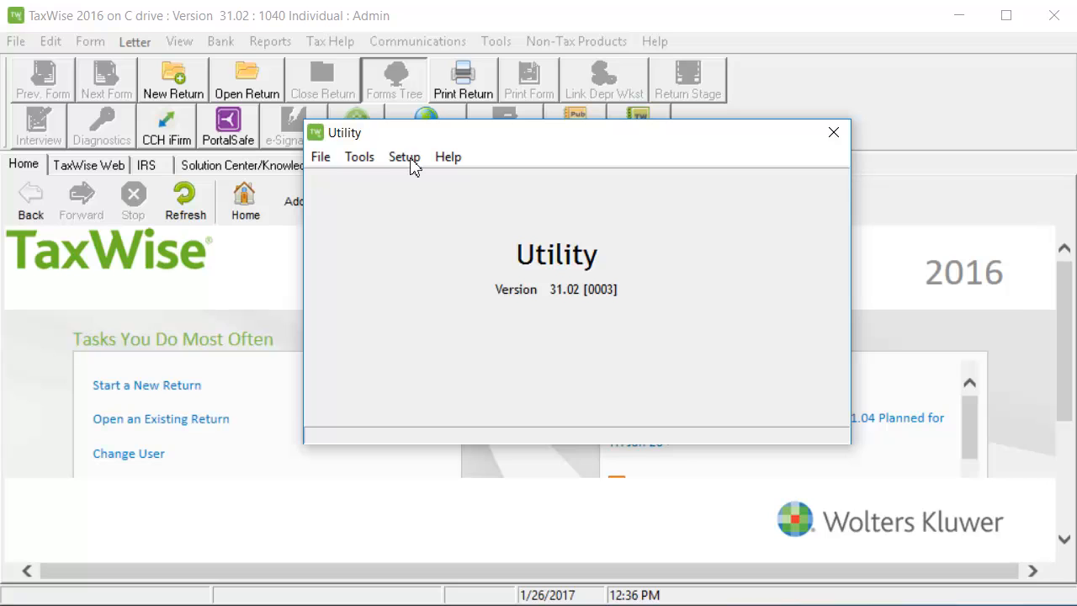
click(403, 156)
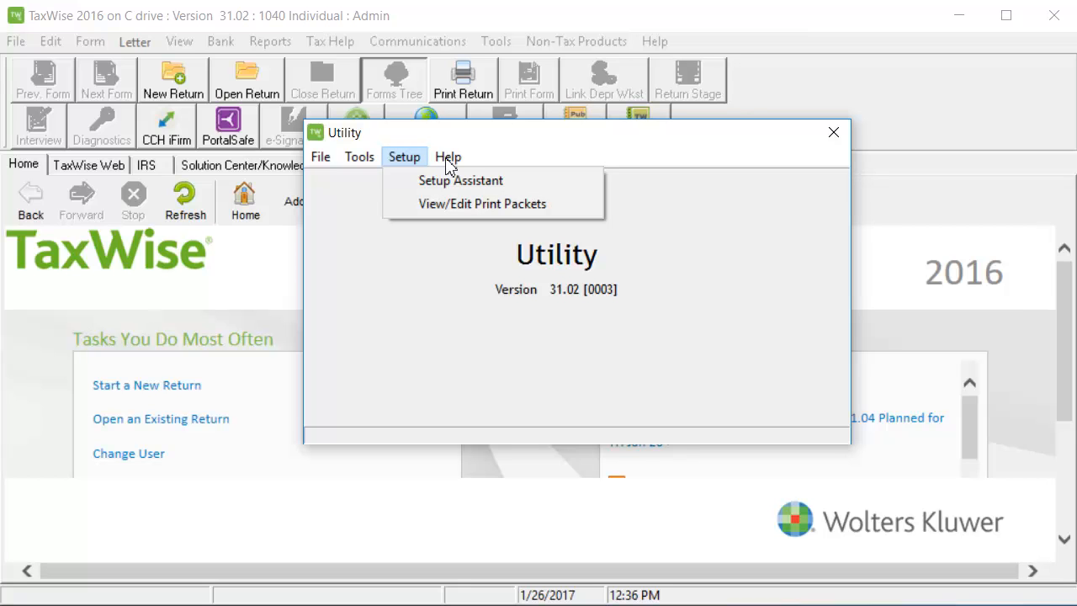
Open Setup Assistant's Groups & Users page and select the Guest user
click(460, 180)
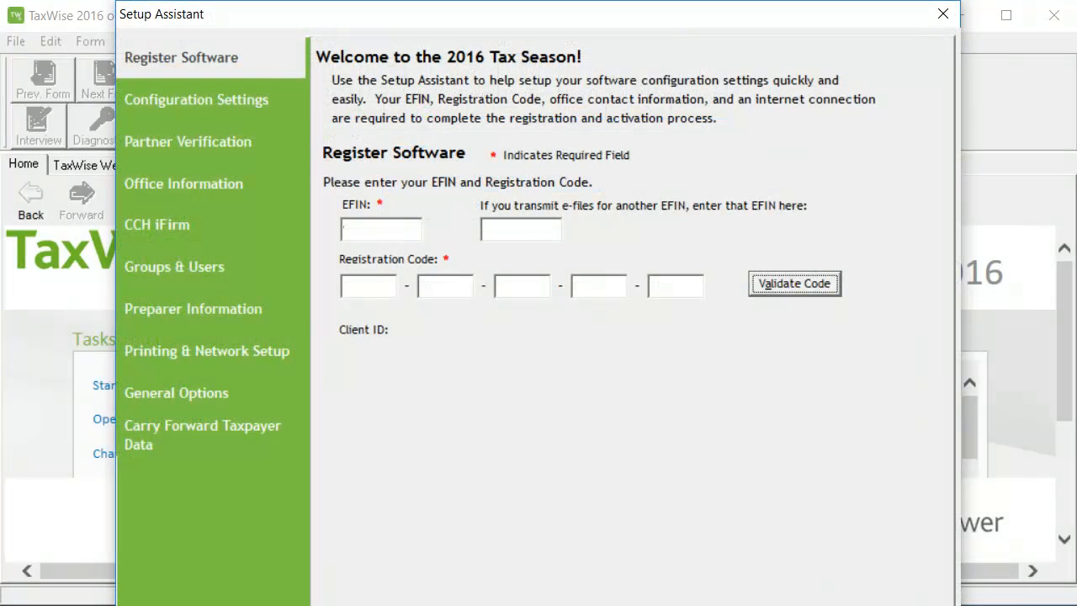
mouse_move(513, 187)
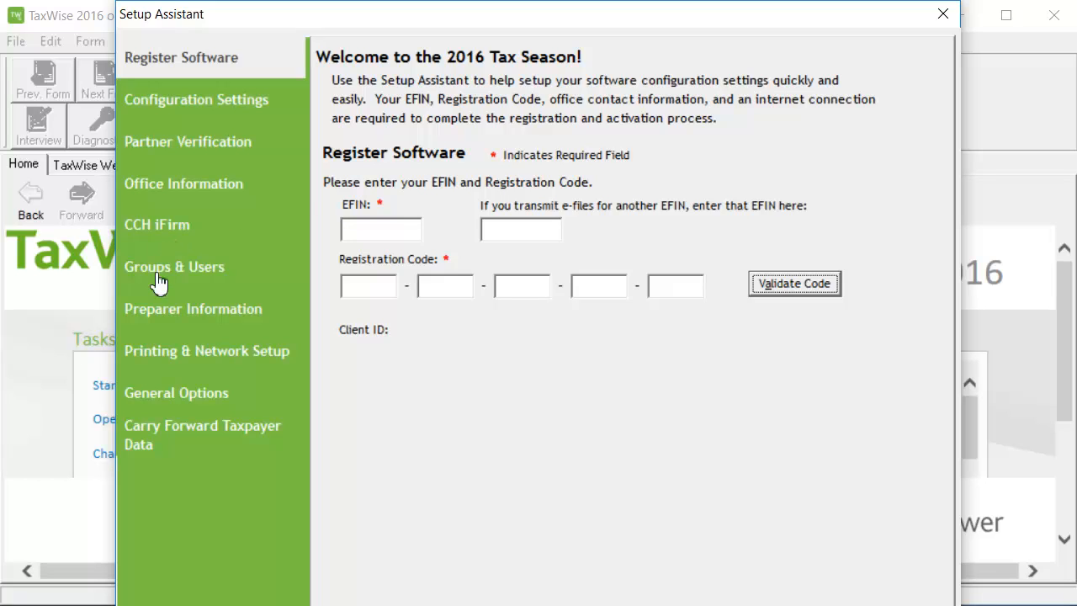
click(174, 267)
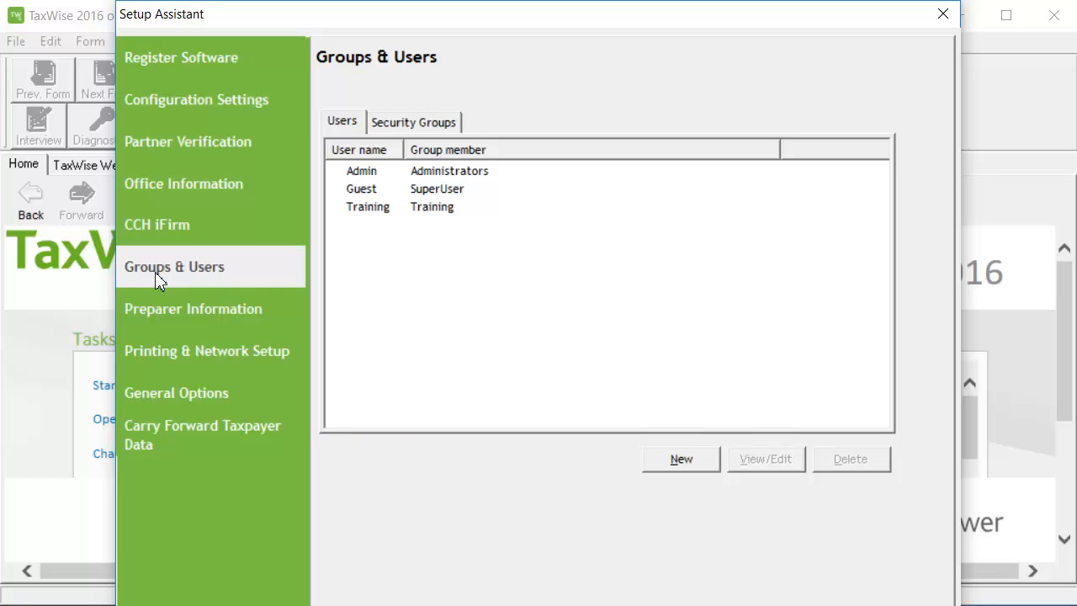
mouse_move(389, 196)
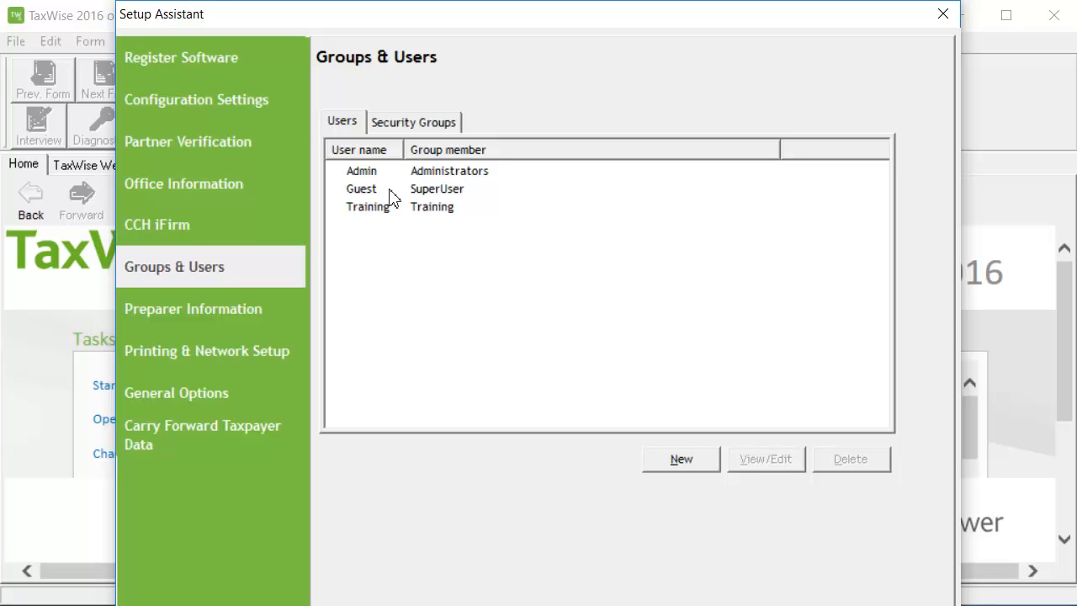
click(361, 188)
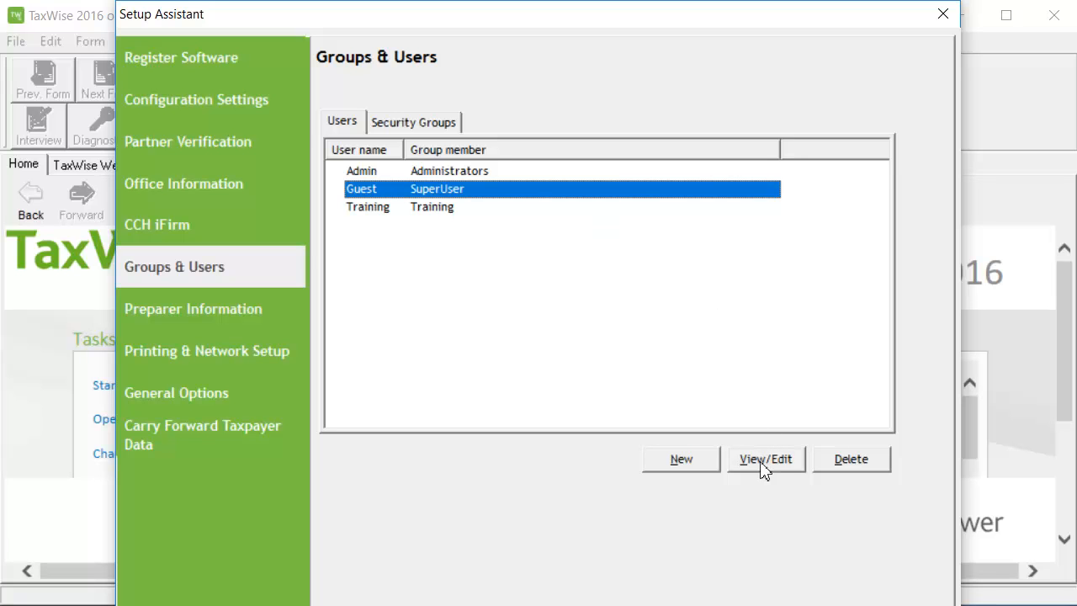
click(765, 458)
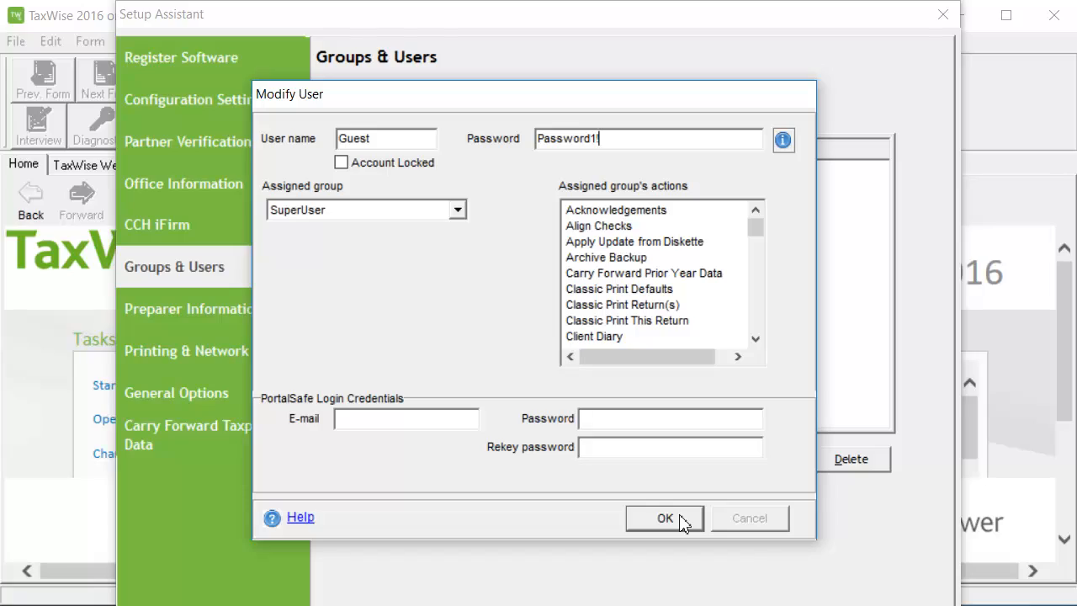
click(664, 517)
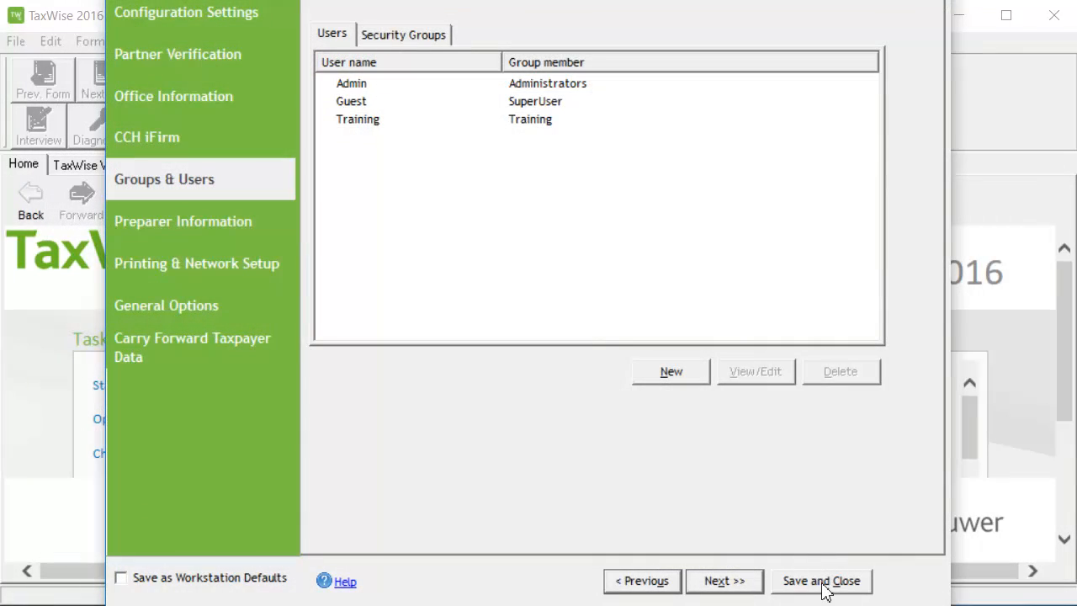
click(820, 580)
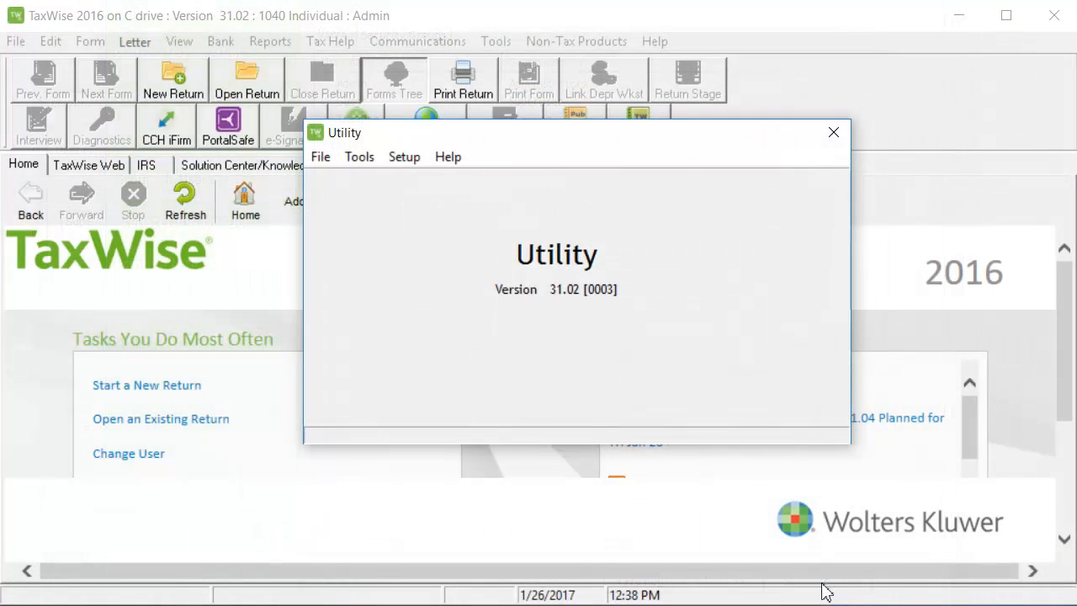